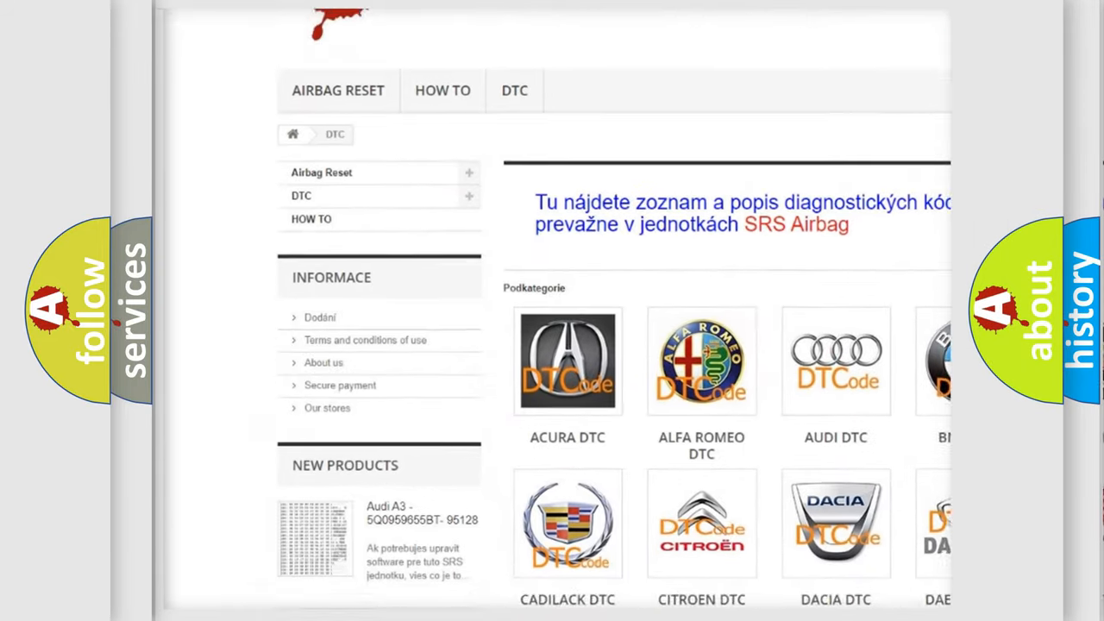
scroll("down", 3)
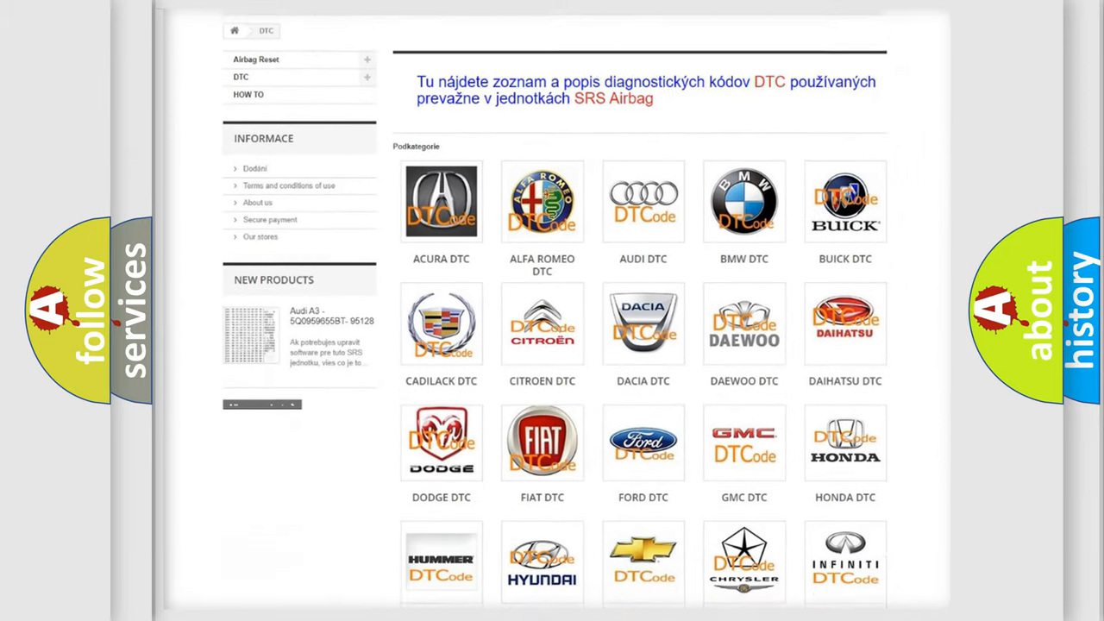
scroll("down", 3)
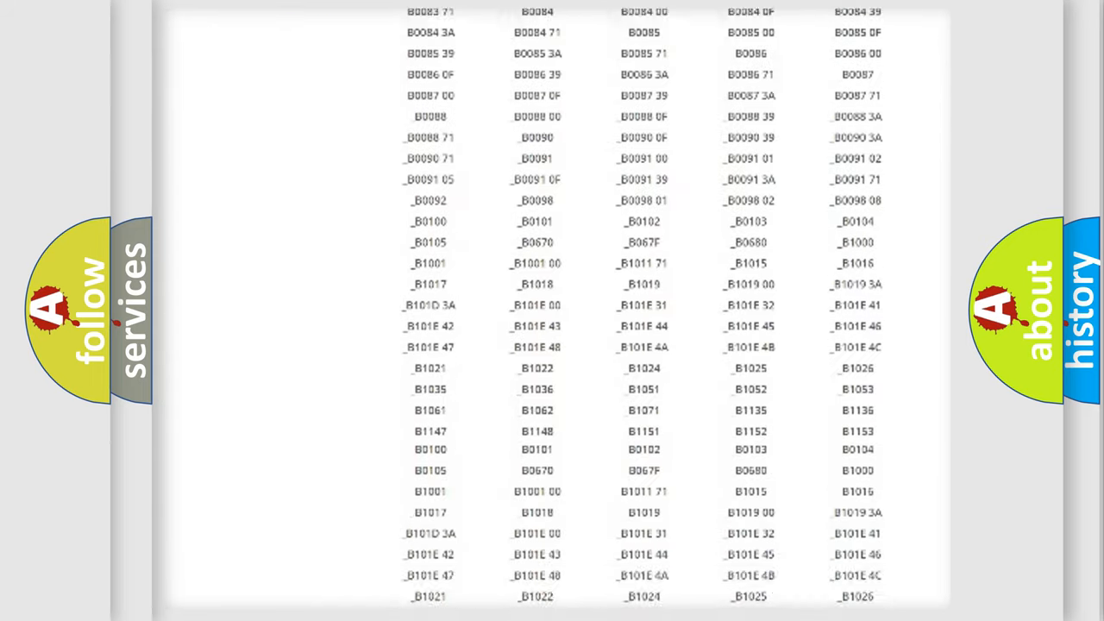
scroll("down", 3)
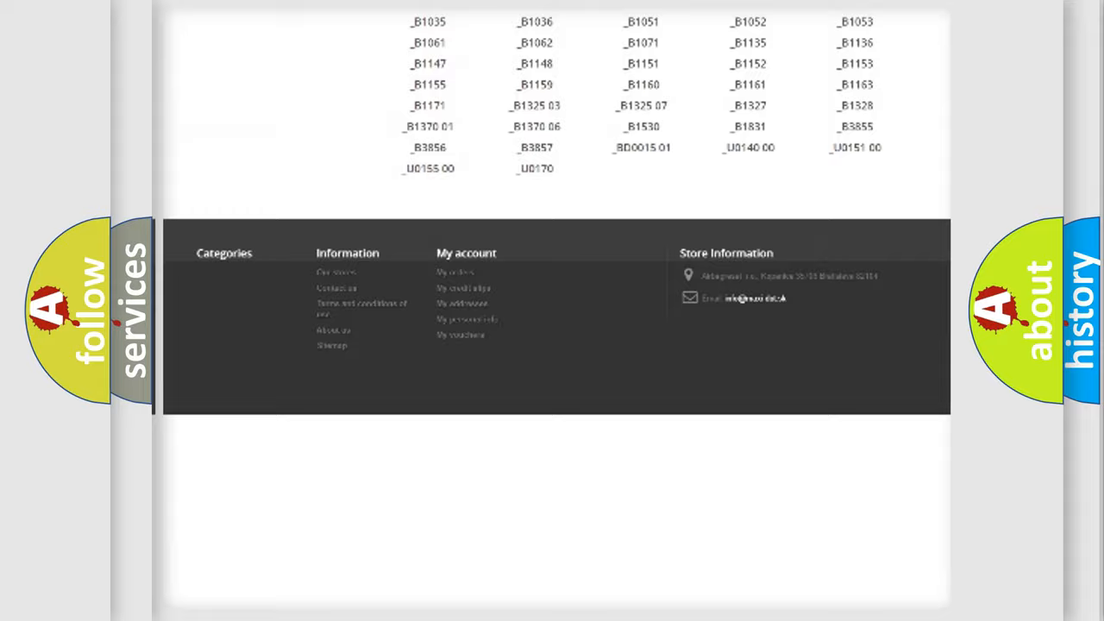
scroll("up", 3)
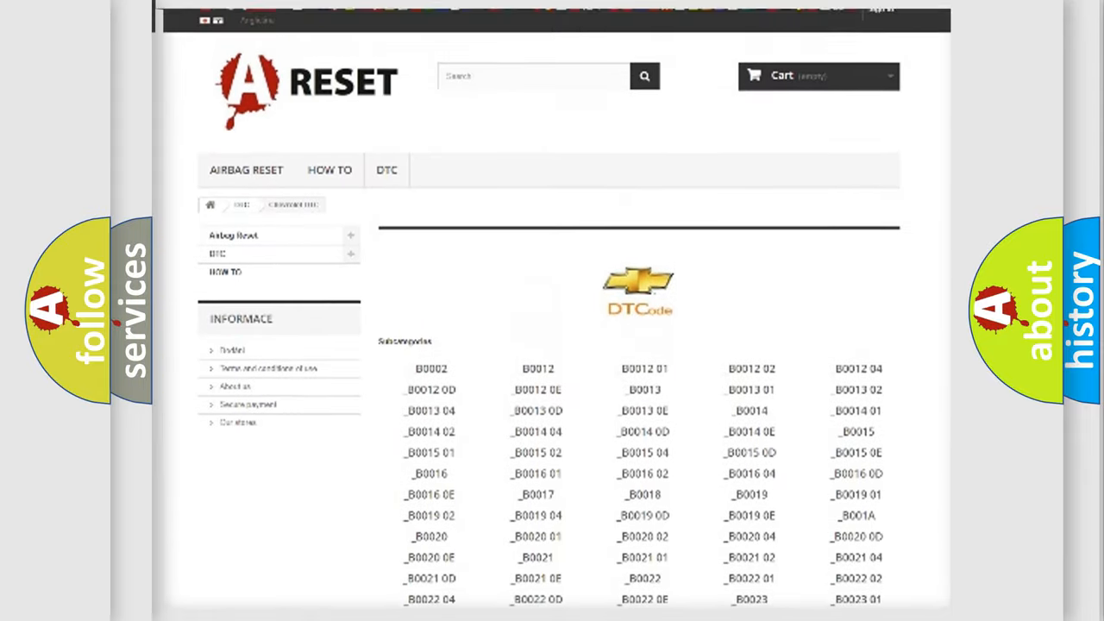